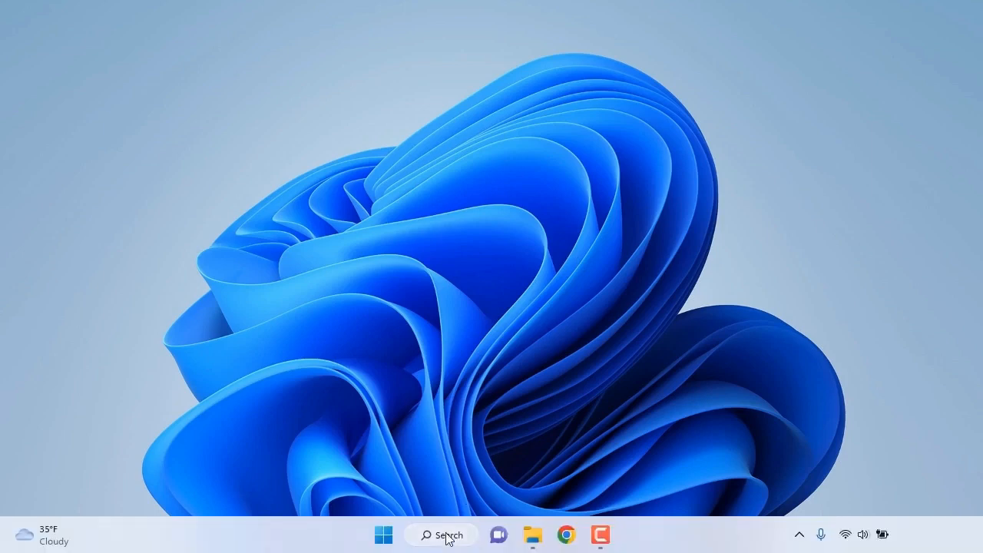
Step: Launch Microsoft Word from the taskbar search by searching for 'word'
text(word)
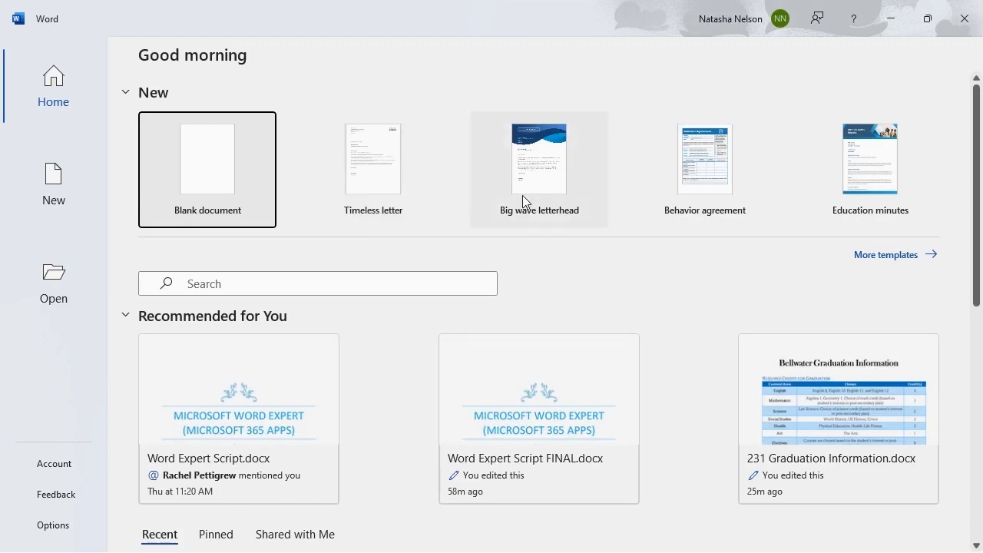
mouse_move(840, 201)
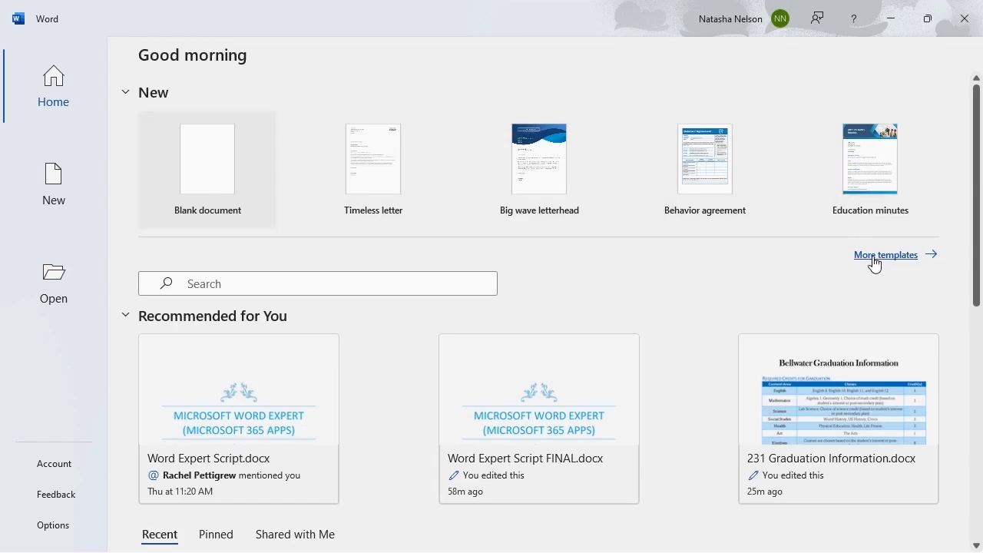
Step: Browse the New template gallery and search it for Education templates
click(52, 185)
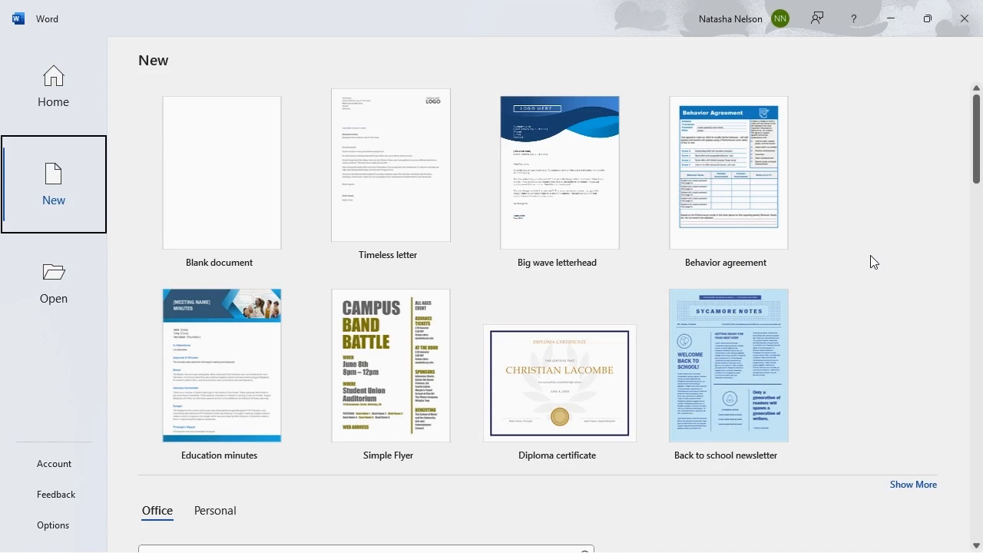
scroll(down, 3)
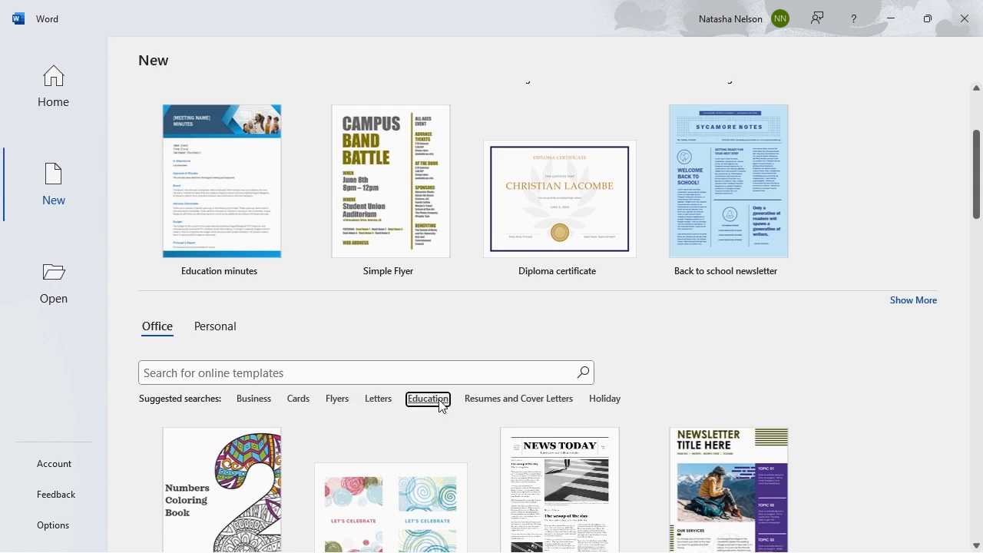
click(427, 398)
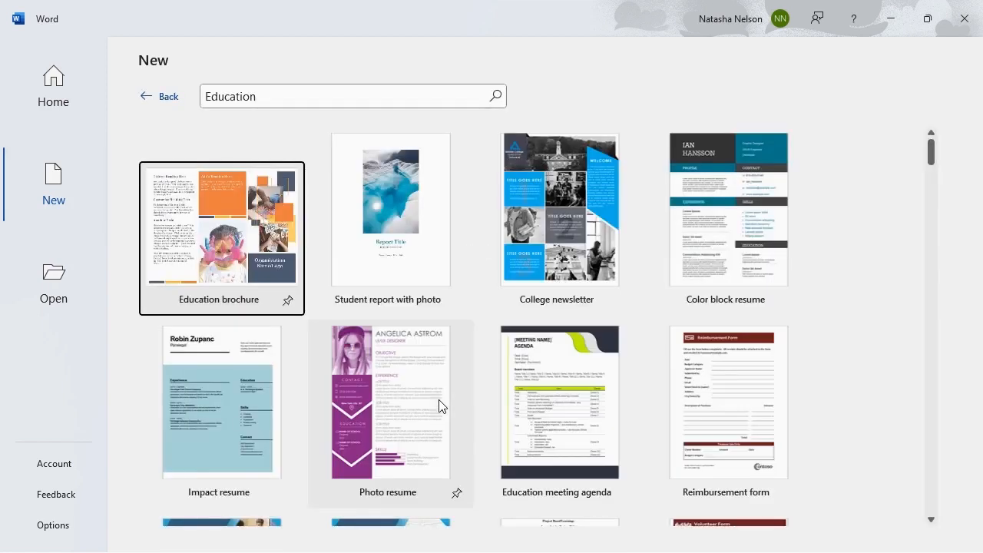
mouse_move(247, 287)
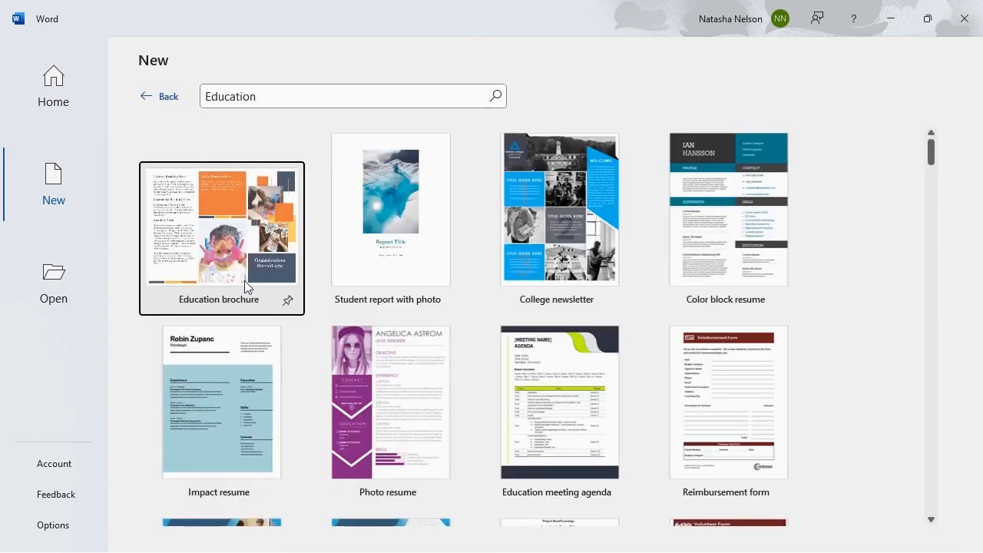
Step: Look through the Education results, then return to the main template gallery
scroll(down, 3)
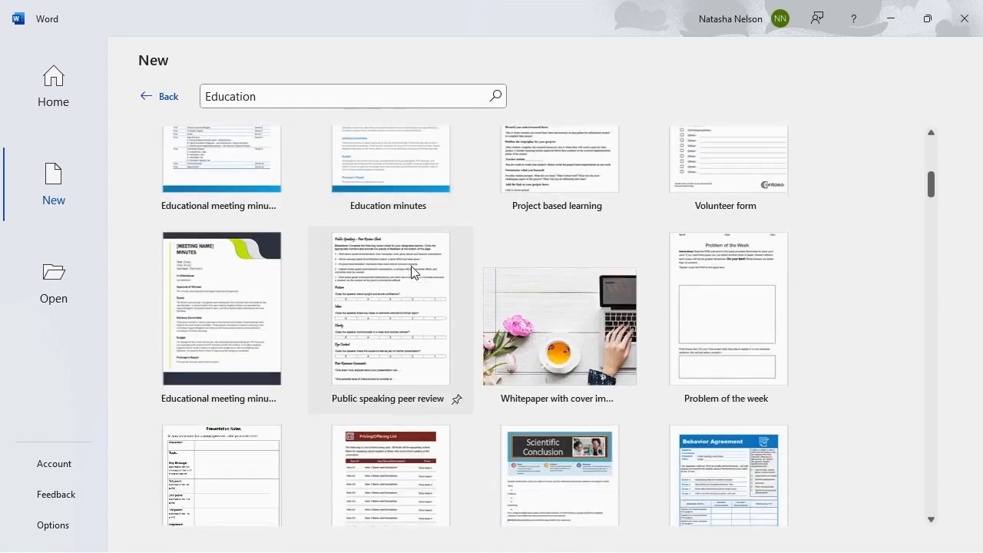
scroll(down, 3)
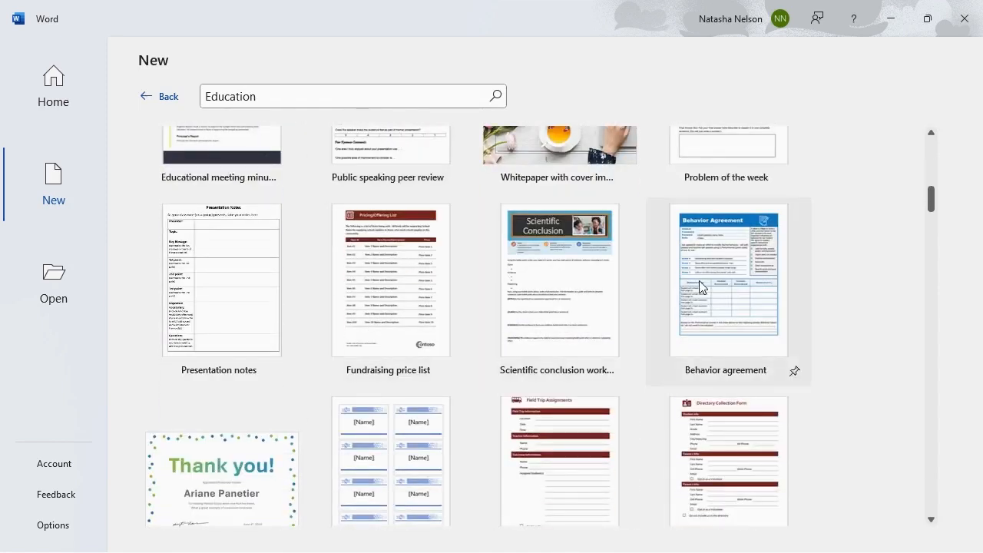
scroll(down, 3)
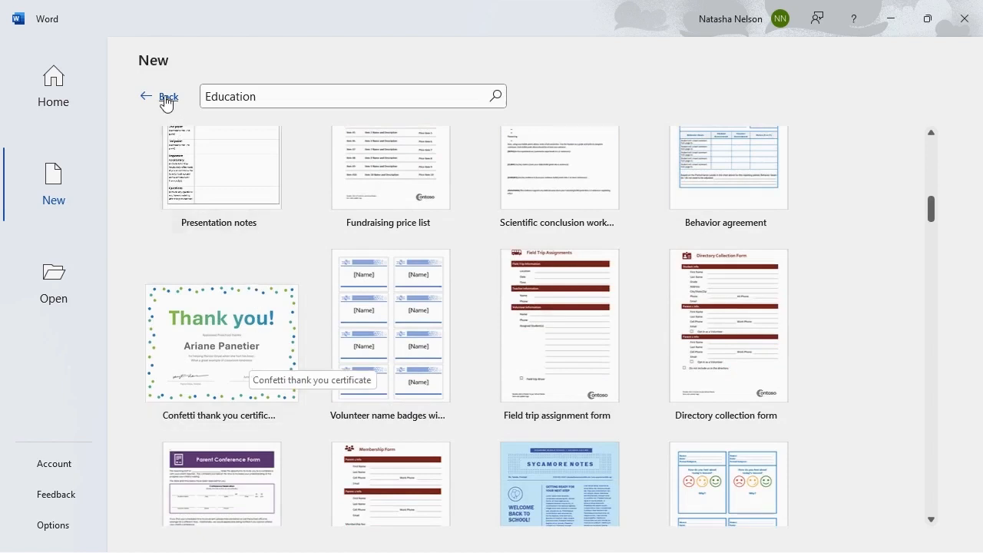
click(160, 95)
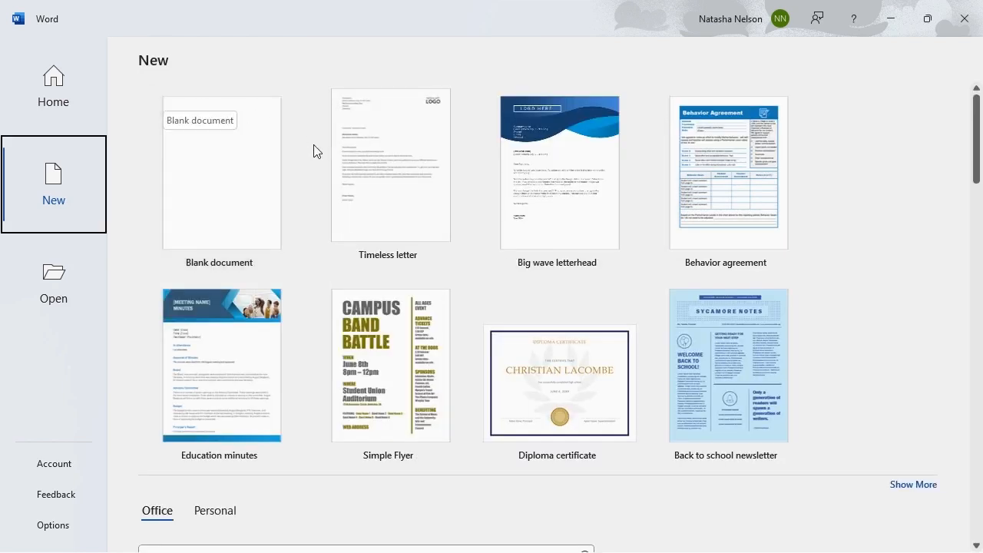
Step: Create a document from the Timeless letter template and focus its date placeholder
click(390, 165)
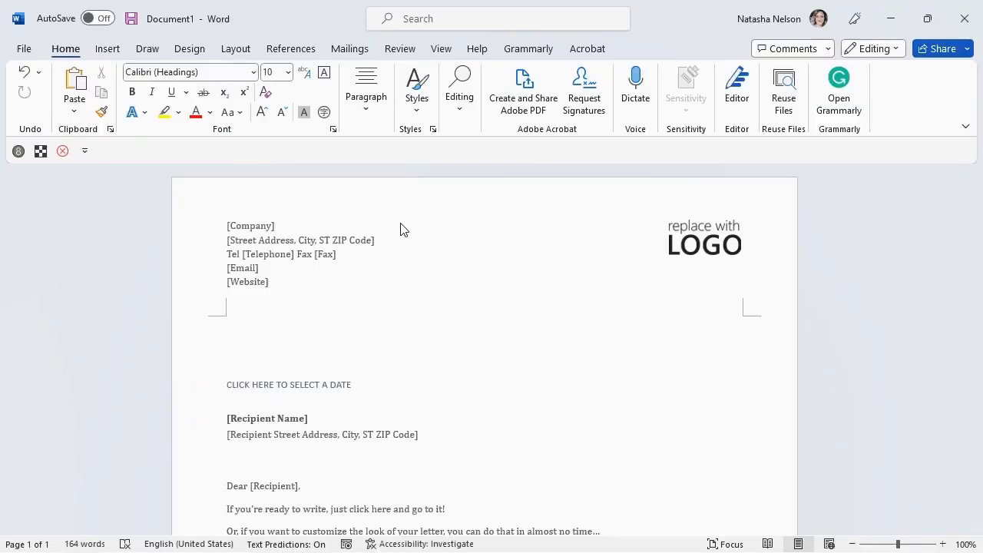
click(289, 384)
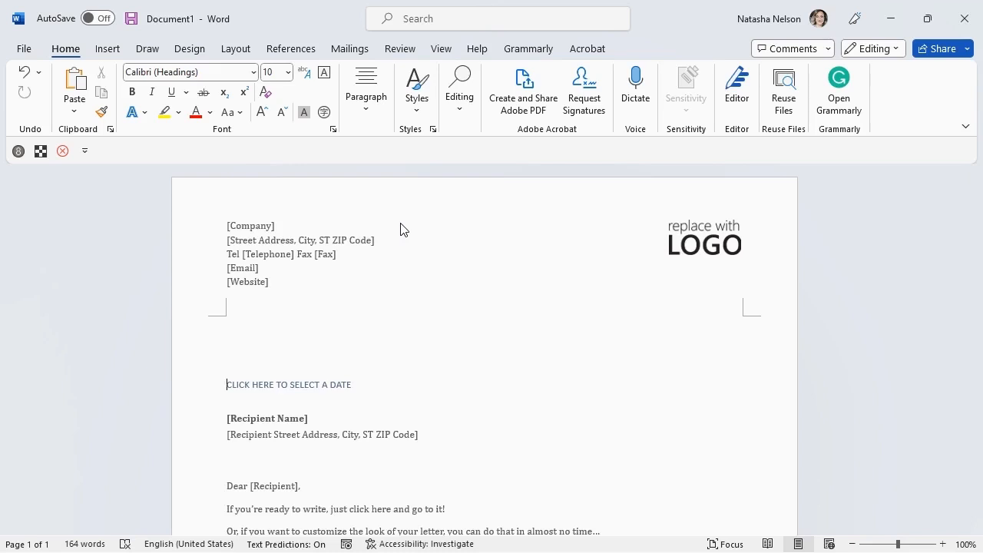
click(288, 384)
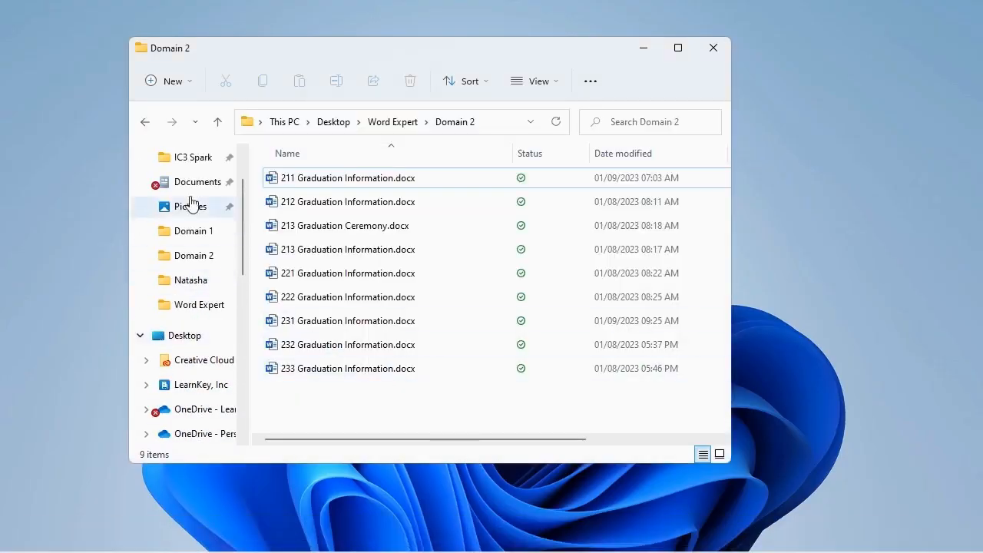
Step: Open 111 Letter Template.dotx from Documents > Custom Office Templates as a new document
click(198, 181)
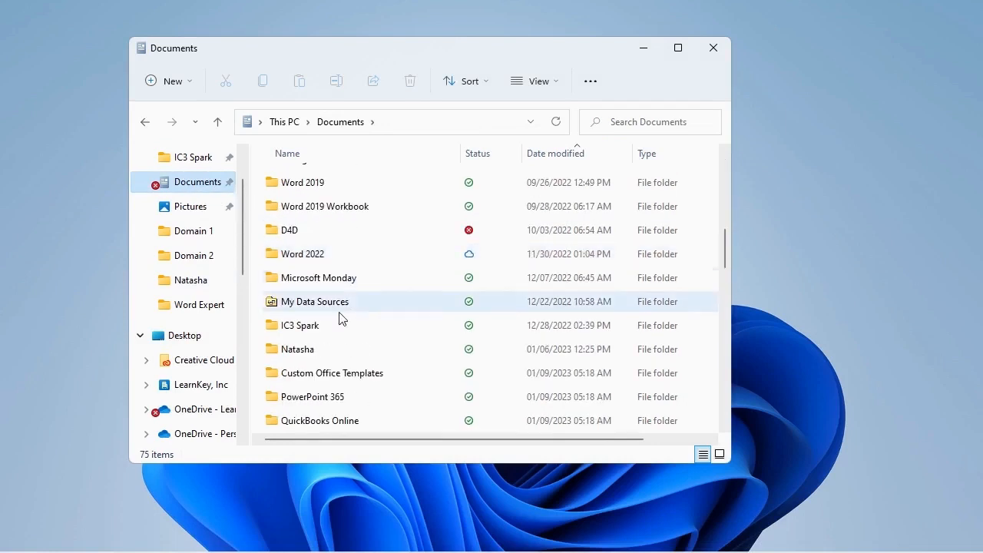
double_click(332, 373)
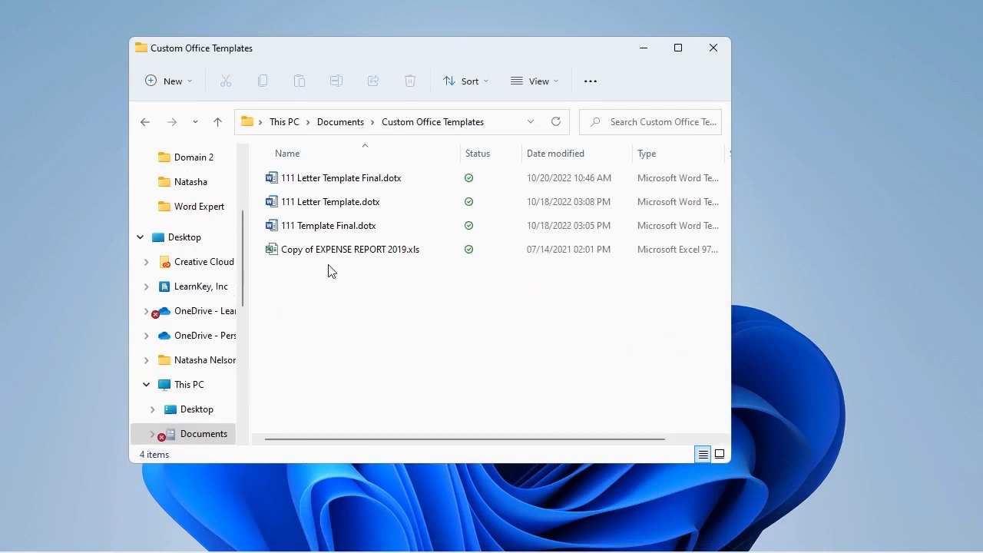
mouse_move(323, 206)
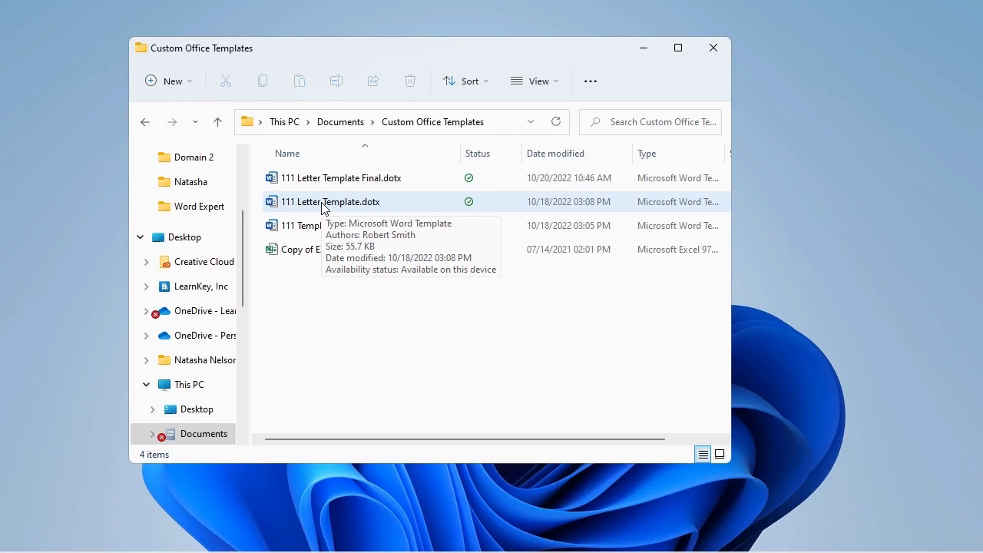
click(331, 201)
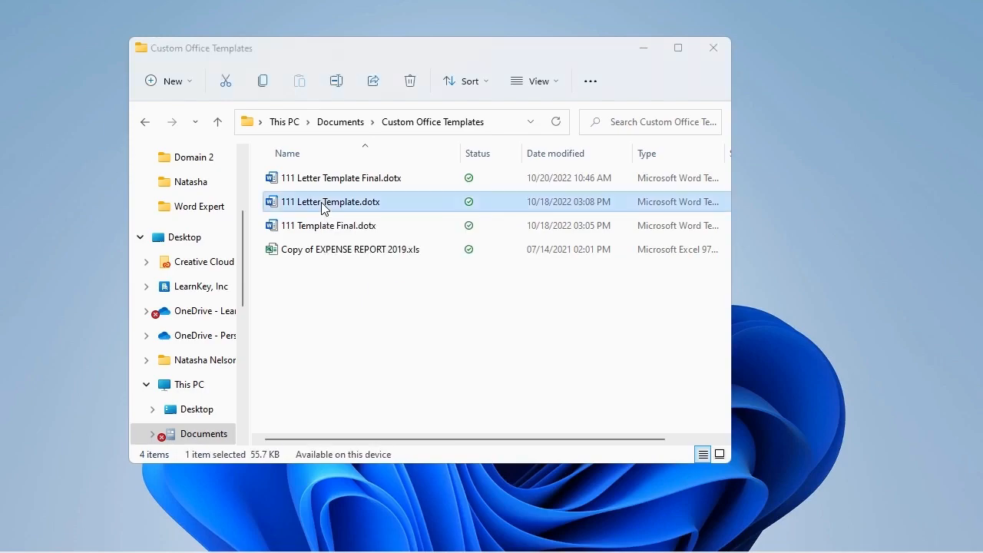
double_click(332, 201)
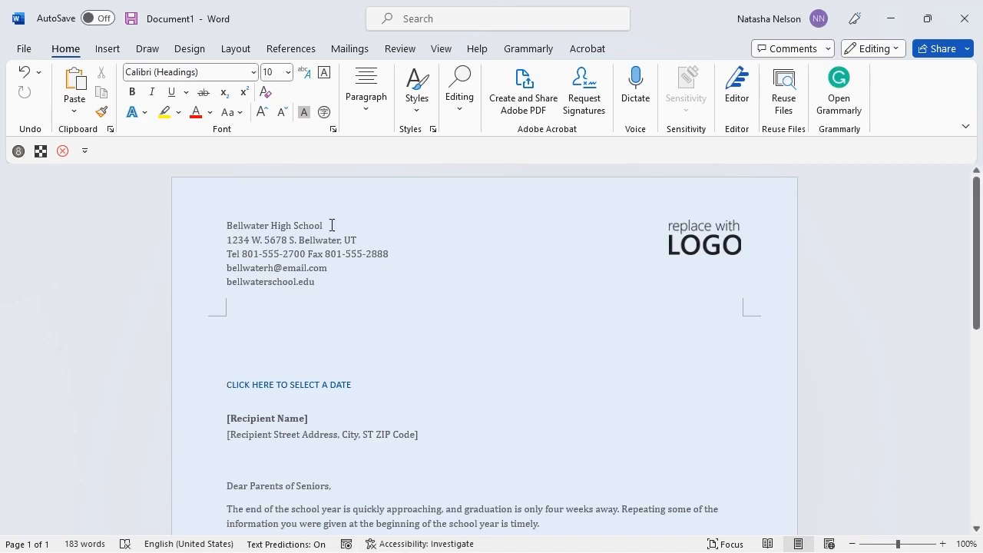
Step: Fill the name placeholder above PRINCIPAL with 'Robert Smith'
scroll(down, 3)
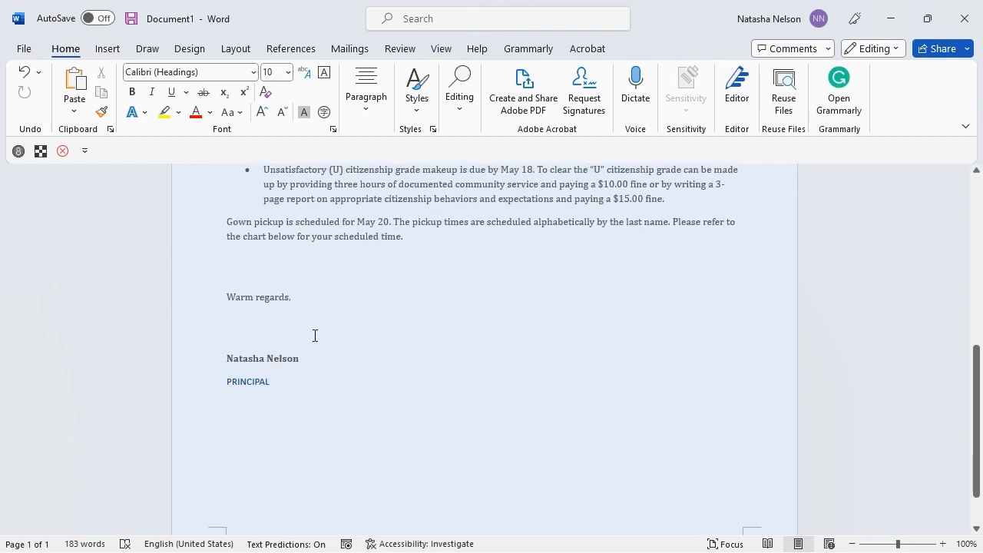
click(261, 358)
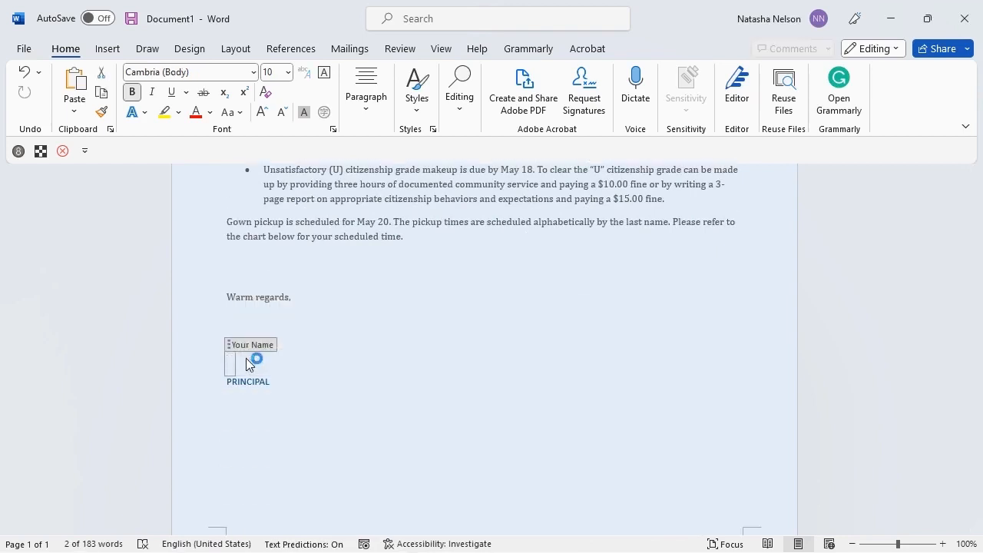
text(Robert Smith)
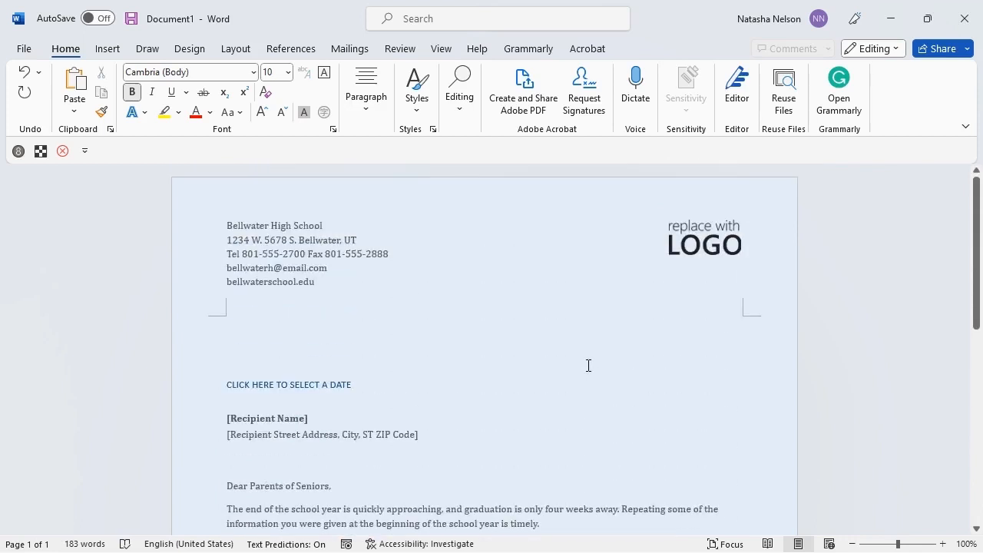
Step: Select the logo placeholder and choose to insert a picture from this device
click(703, 238)
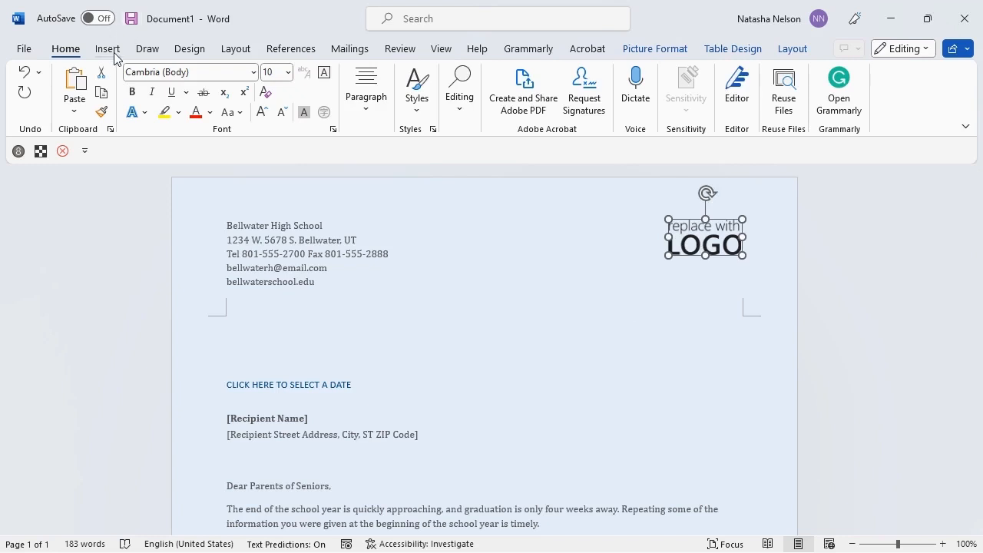
click(108, 48)
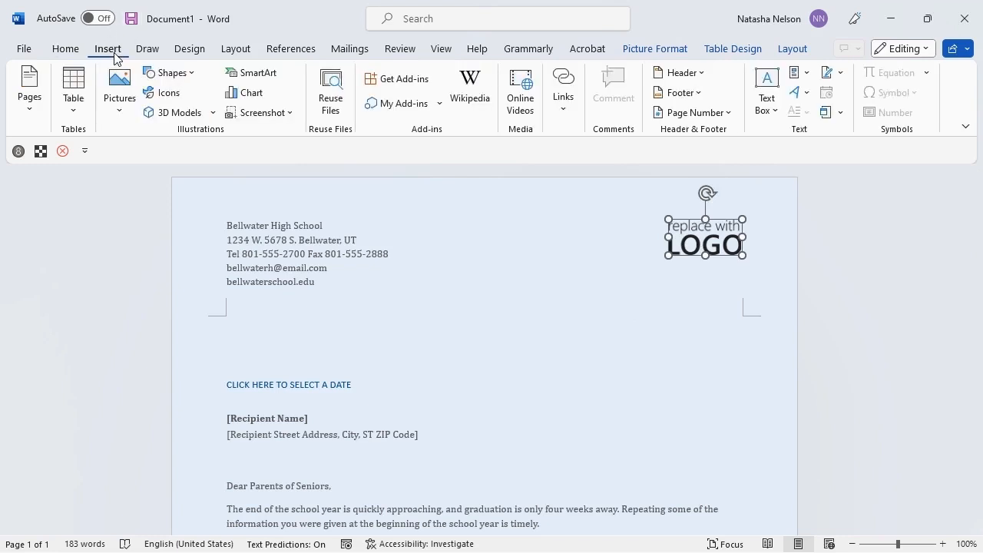
click(120, 87)
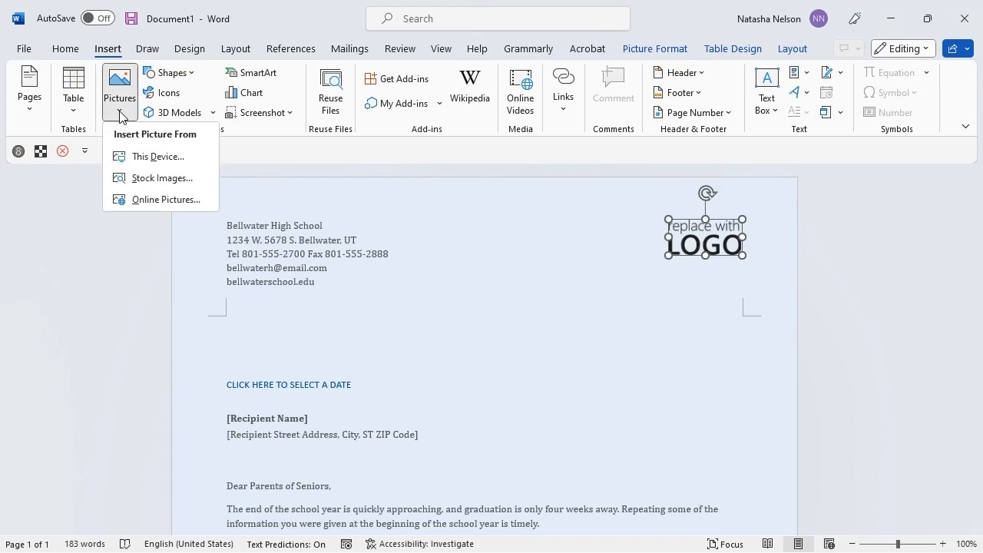
click(160, 157)
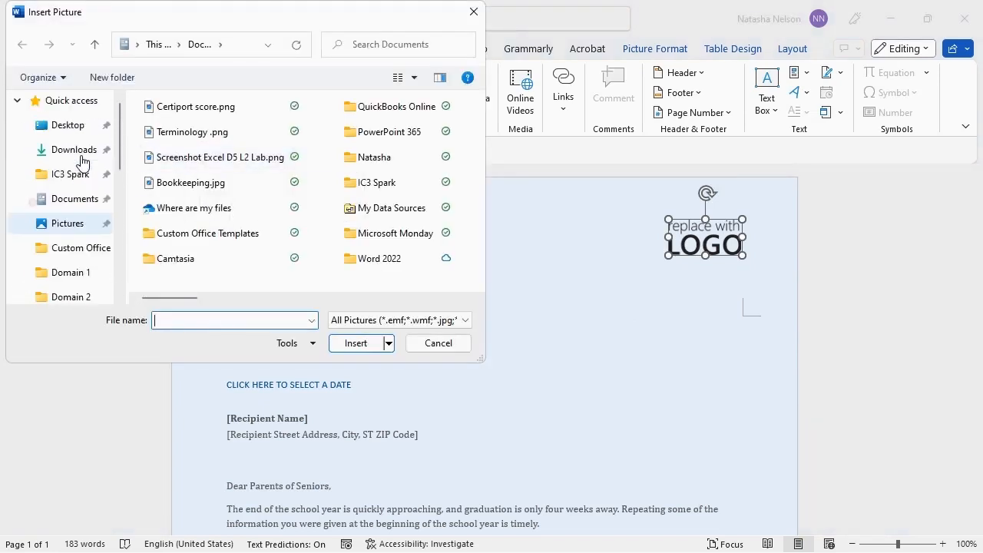
Step: Insert BellwaterLogo_v01.png from the Desktop's Domain 1 folder in place of the placeholder
click(67, 124)
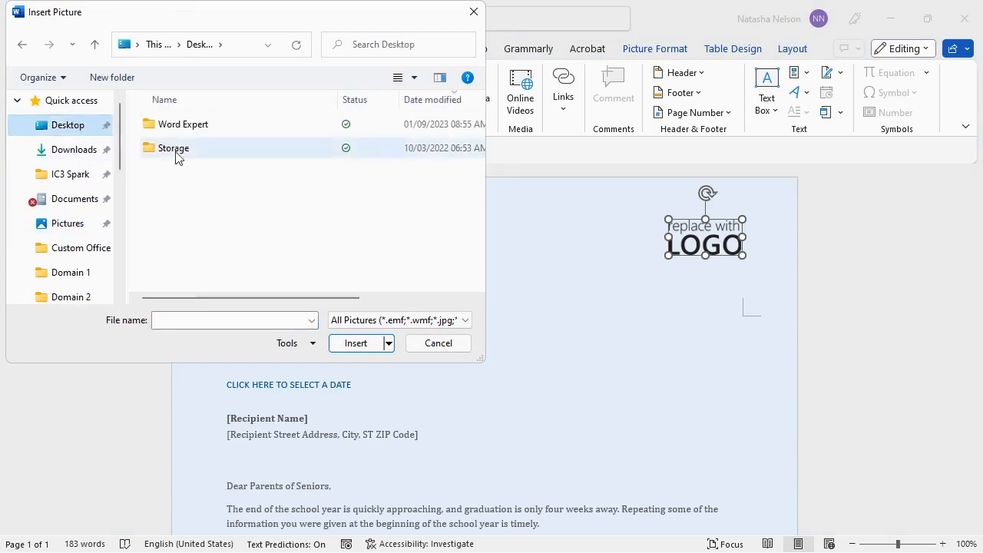
double_click(175, 148)
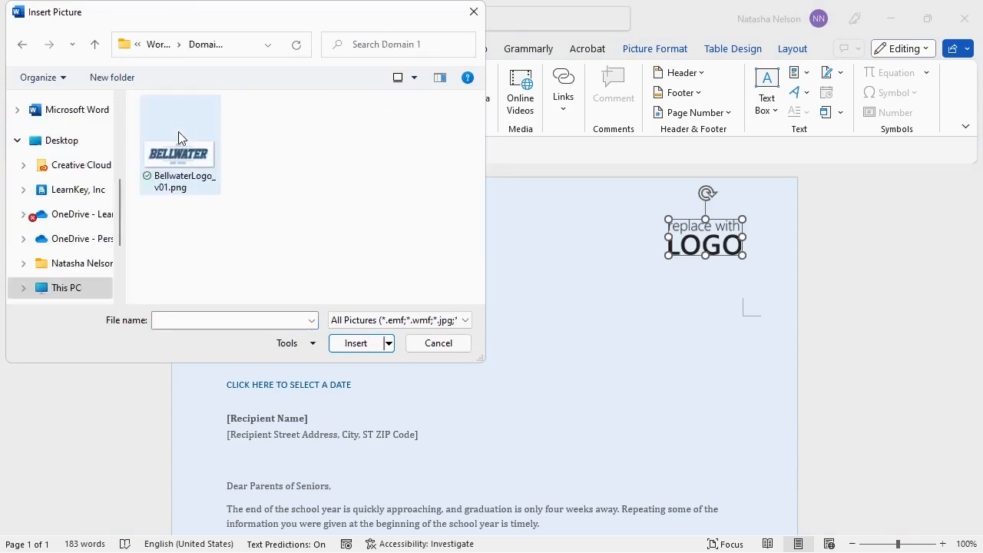
click(179, 146)
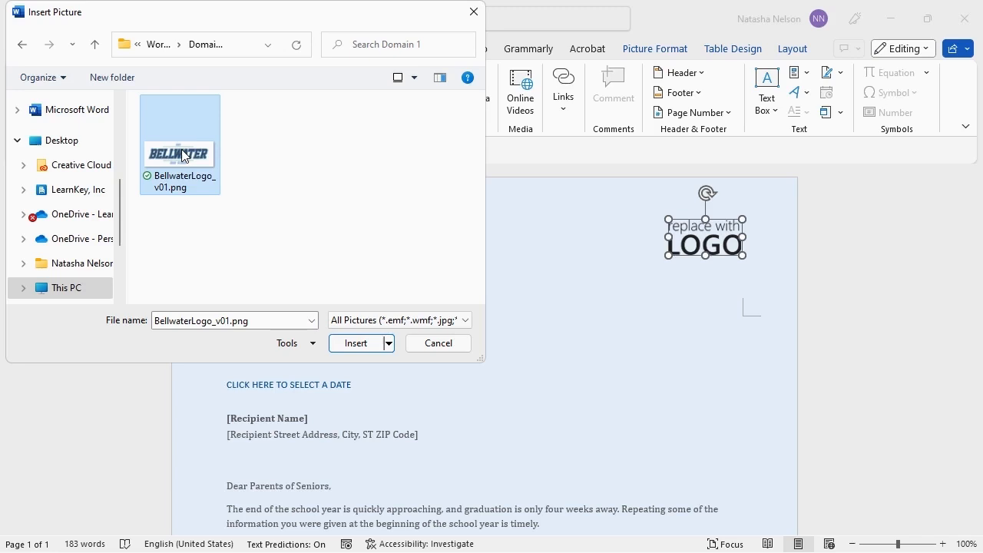
mouse_move(323, 289)
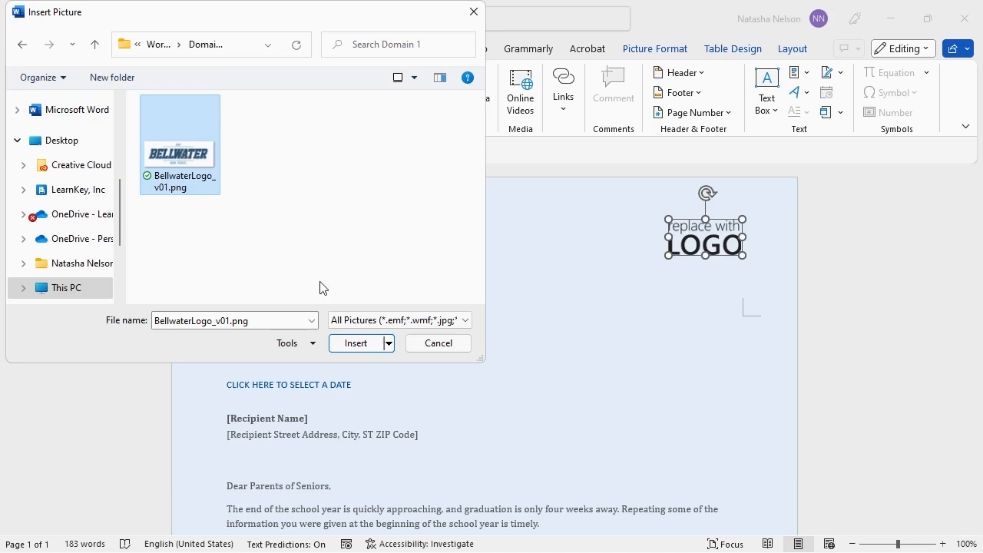
click(357, 343)
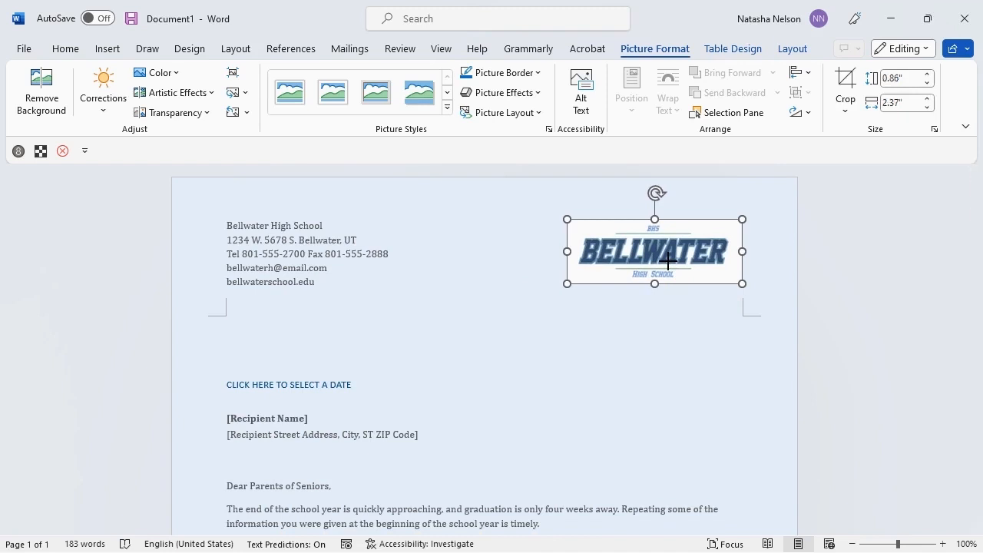
Step: Bring up the Save As browse dialog for the letter
click(24, 48)
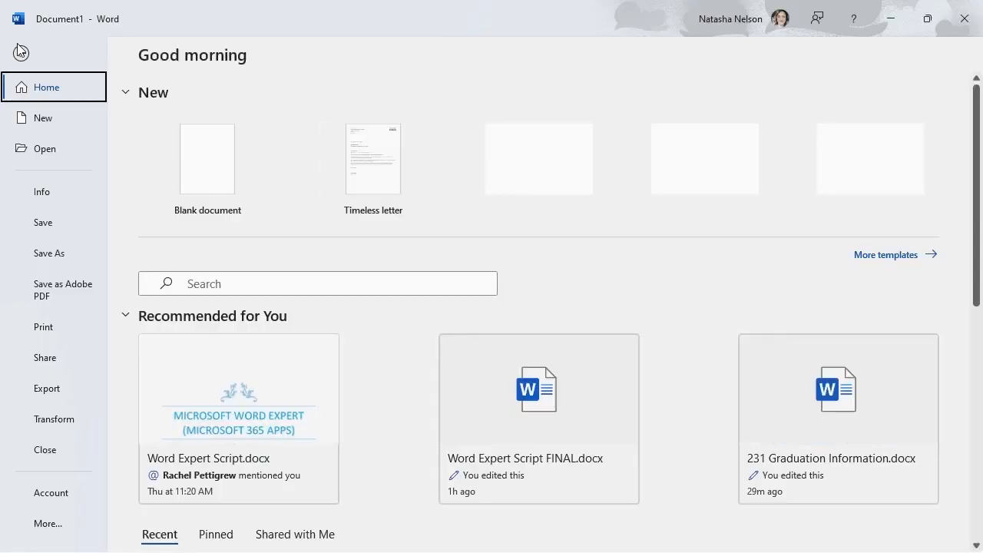
click(49, 252)
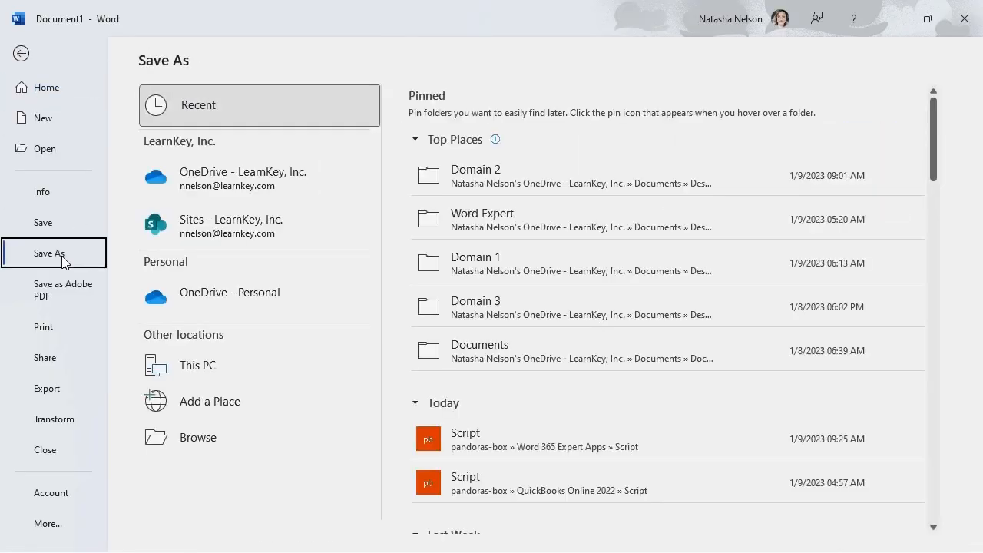
mouse_move(77, 280)
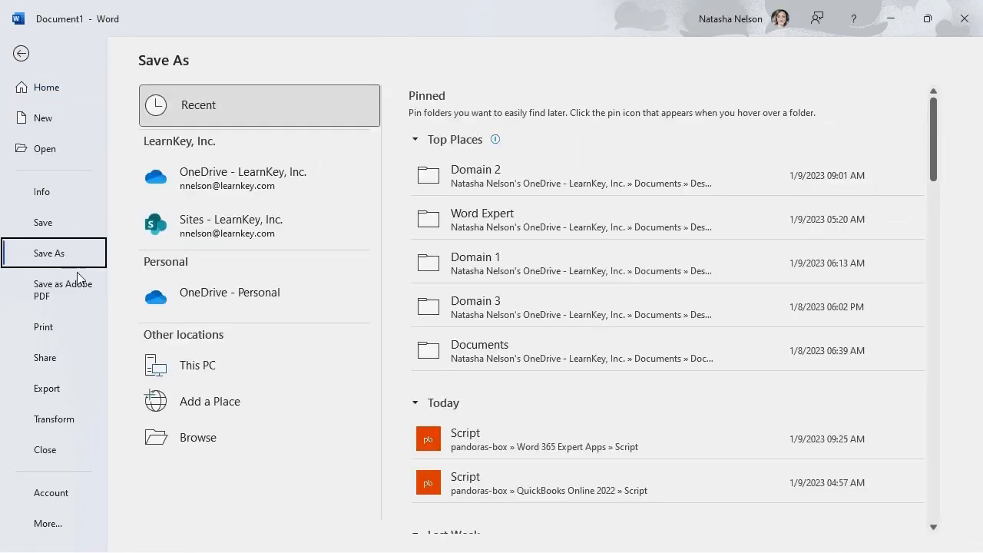
click(198, 436)
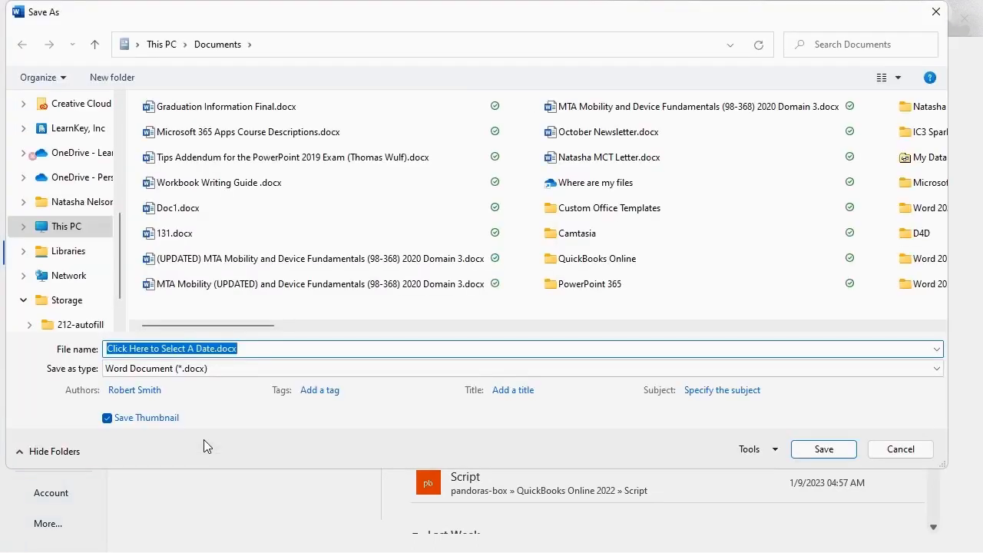
Step: Enter 'Parent Letter' as the file name and check the recorded author
text(Parent Let)
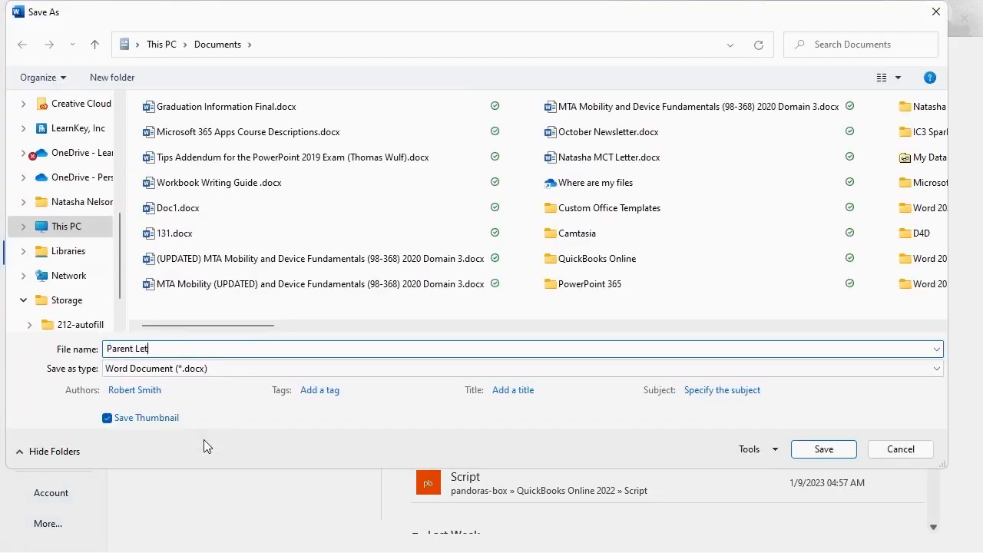
text(ter)
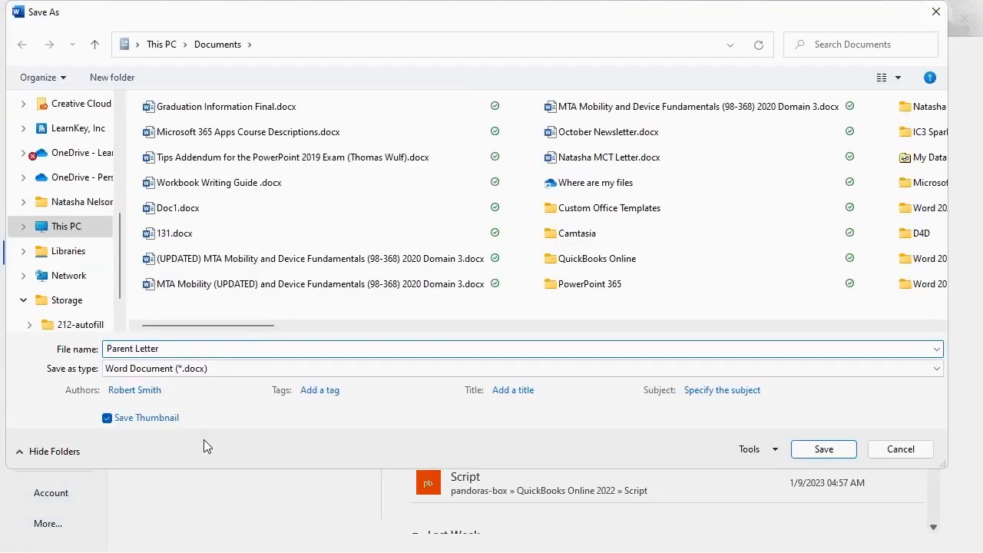
click(135, 390)
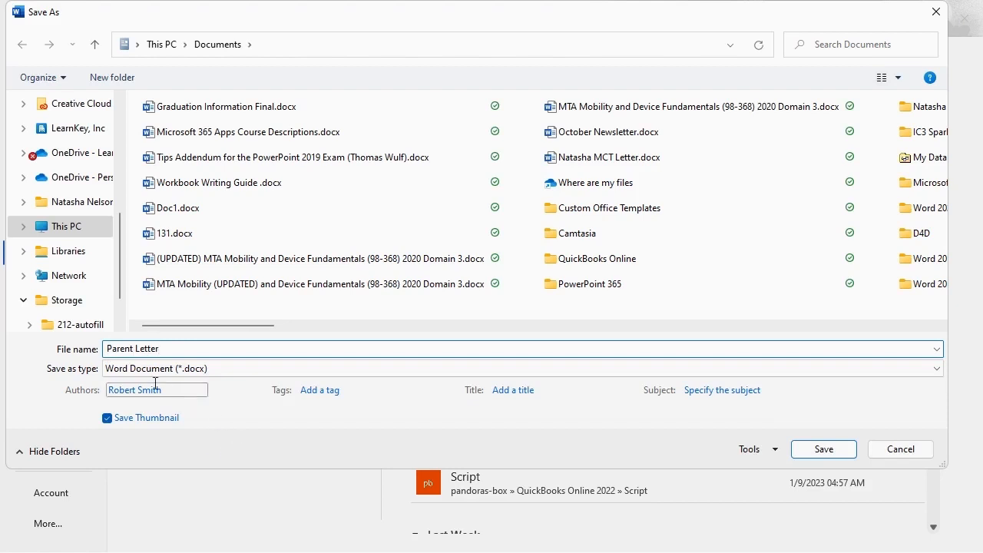